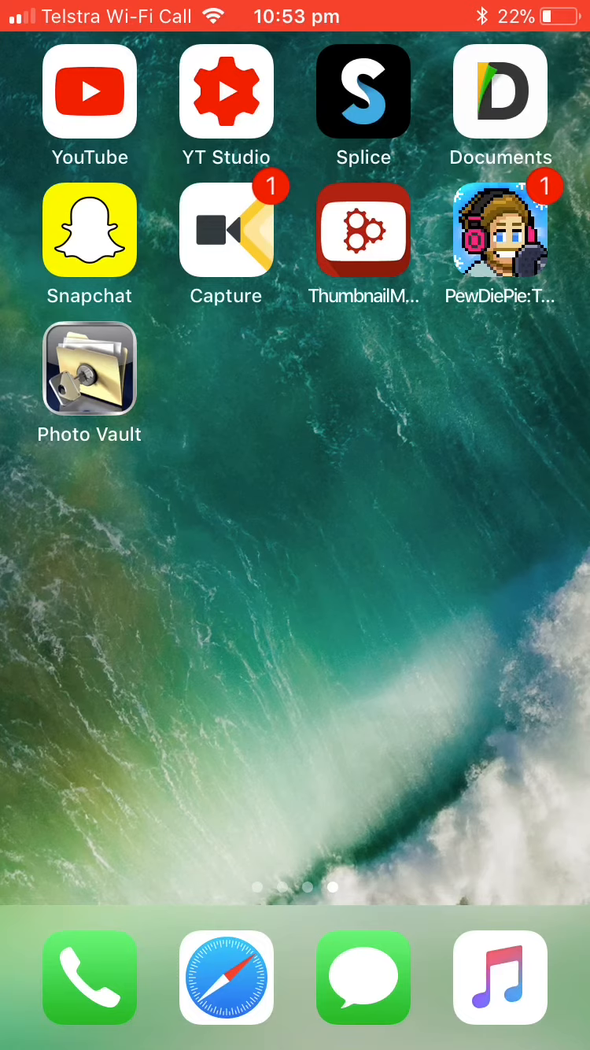
Launch Photo Vault from the home screen, landing on the Pictures album with 14 photos.
click(89, 368)
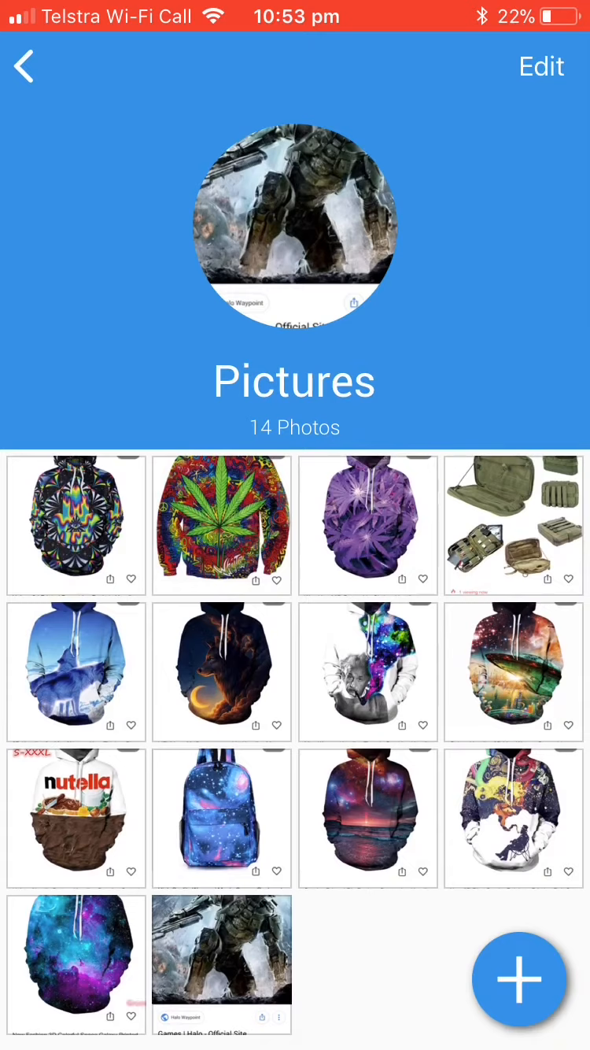
scroll(up, 3)
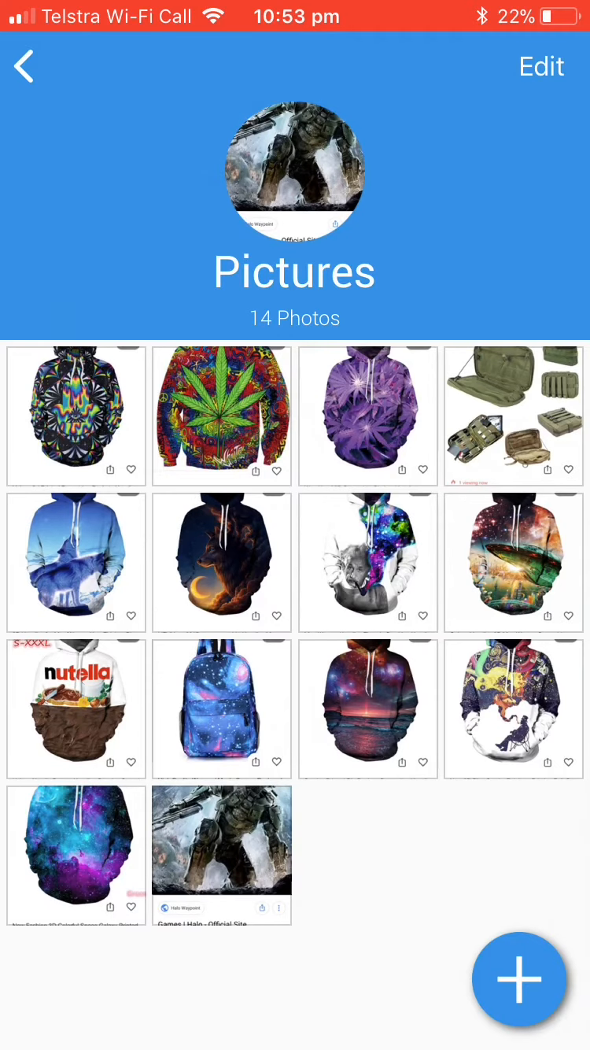
click(22, 66)
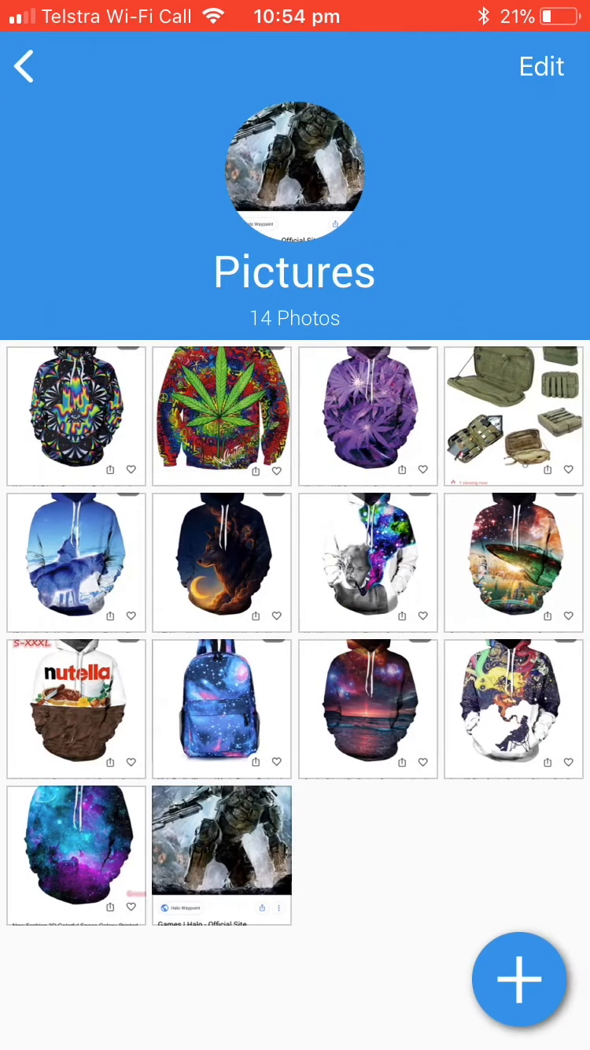
Attempt a new album twice from Albums, declining the In App Upgrade offer both times.
click(22, 66)
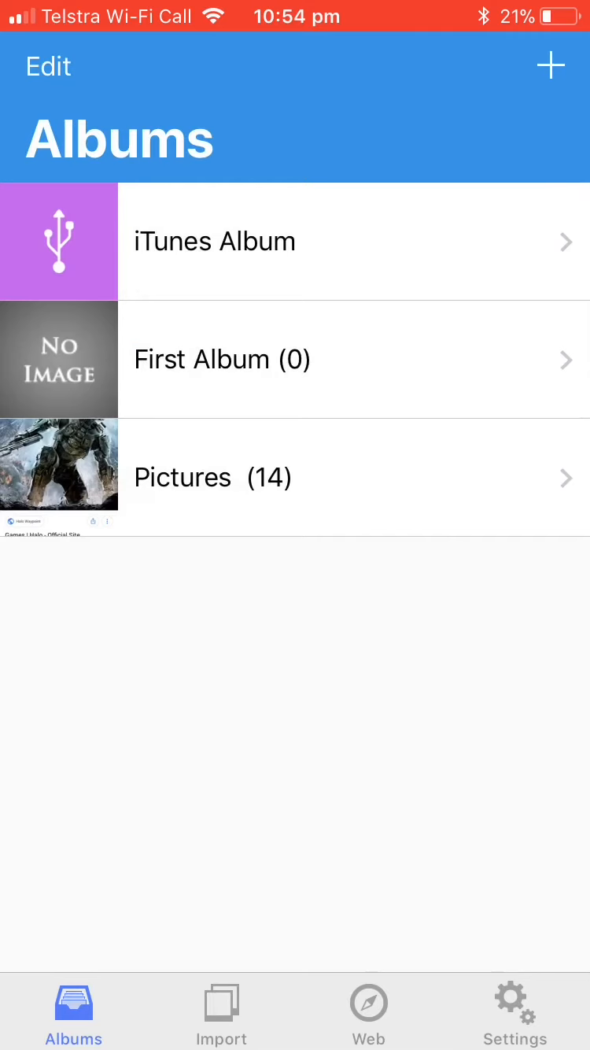
click(551, 66)
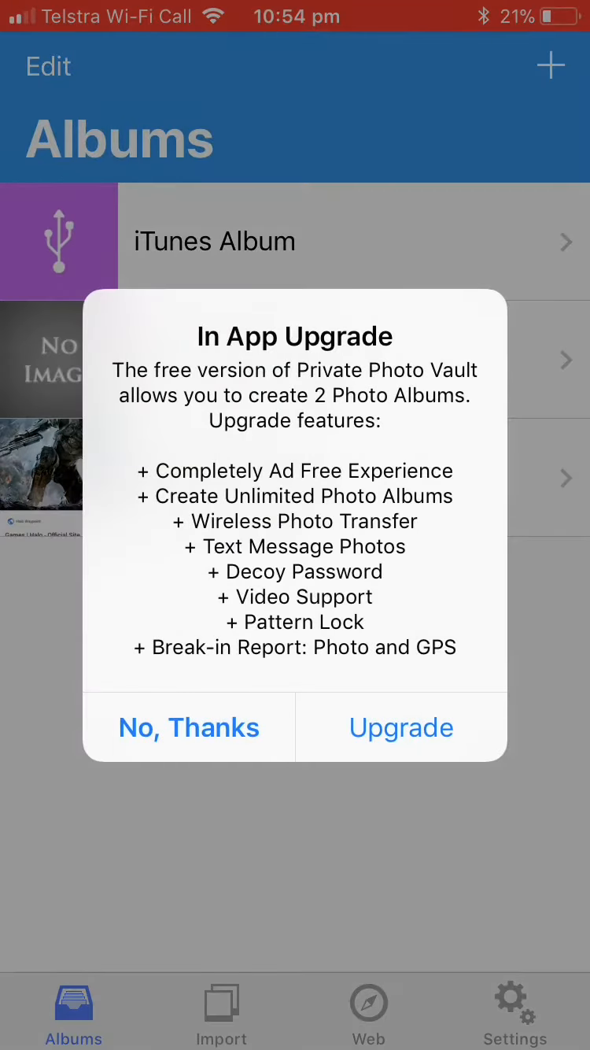
click(188, 727)
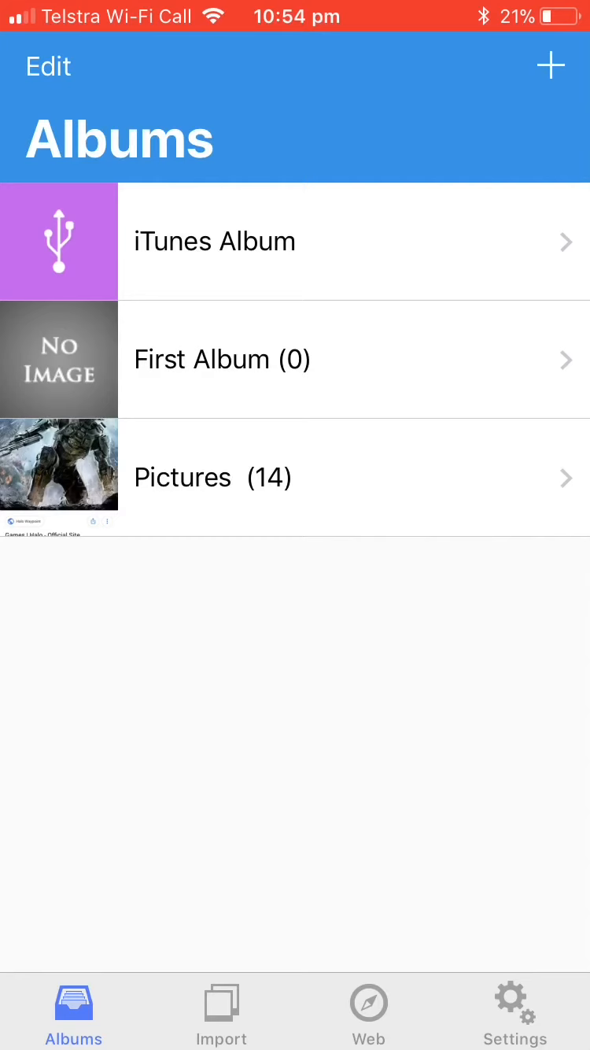
click(551, 66)
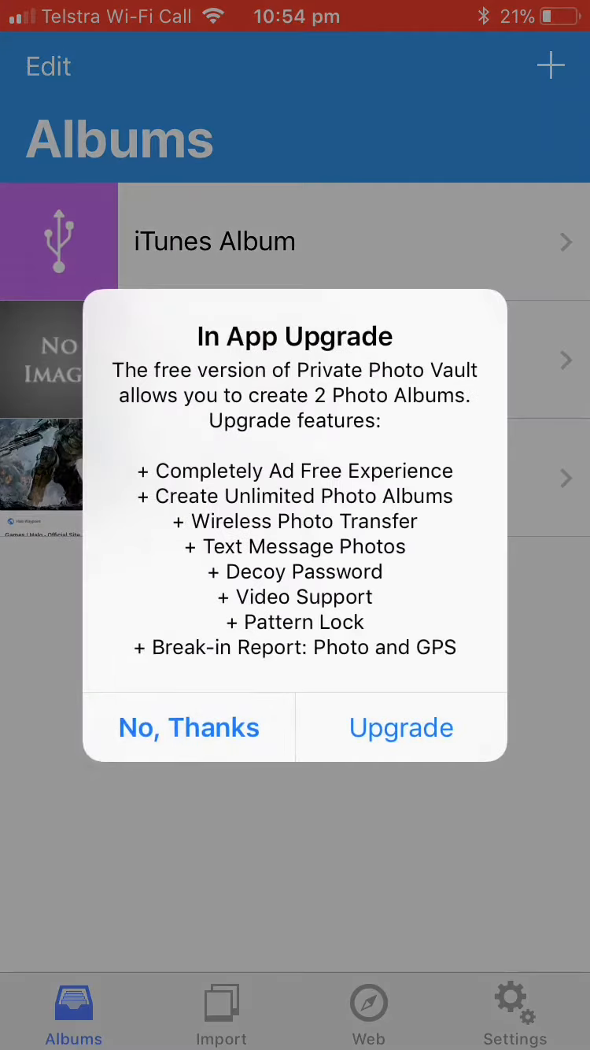
click(189, 727)
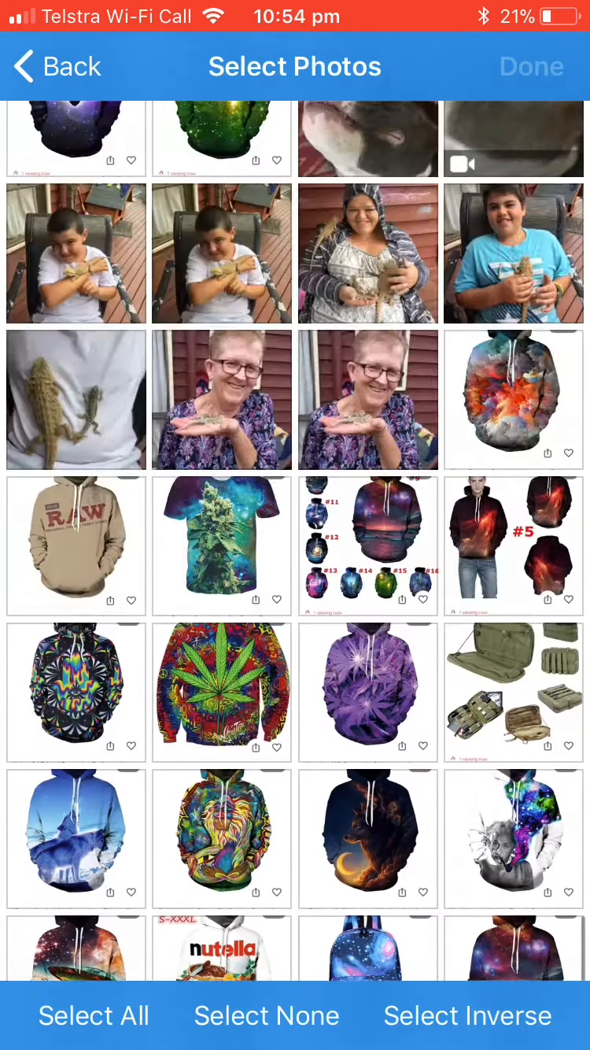
Import the hoodie photos into Pictures, keeping originals, reaching 28 photos, then head to settings.
scroll(down, 3)
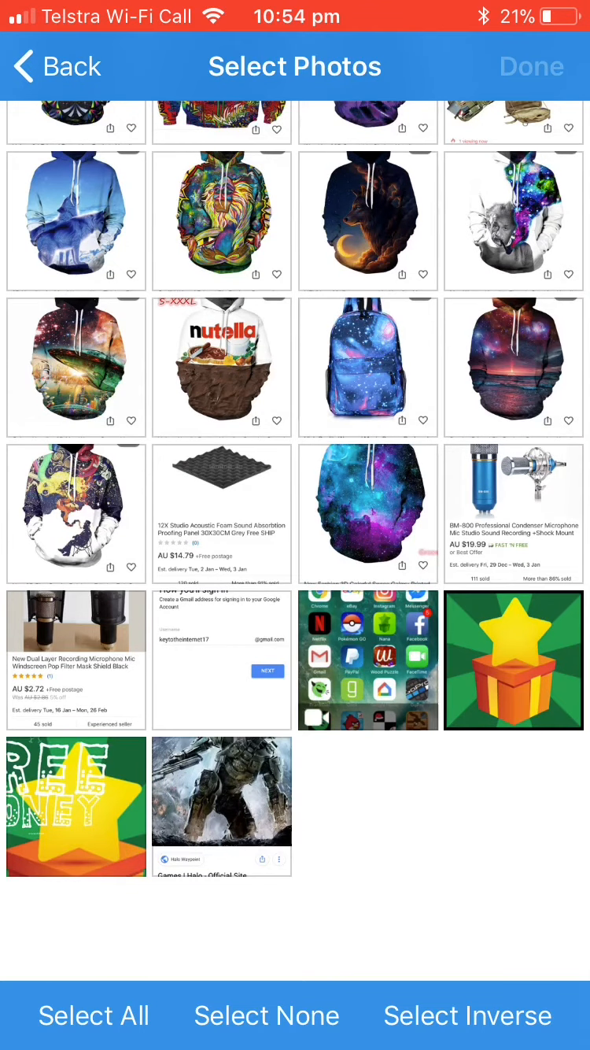
click(93, 1016)
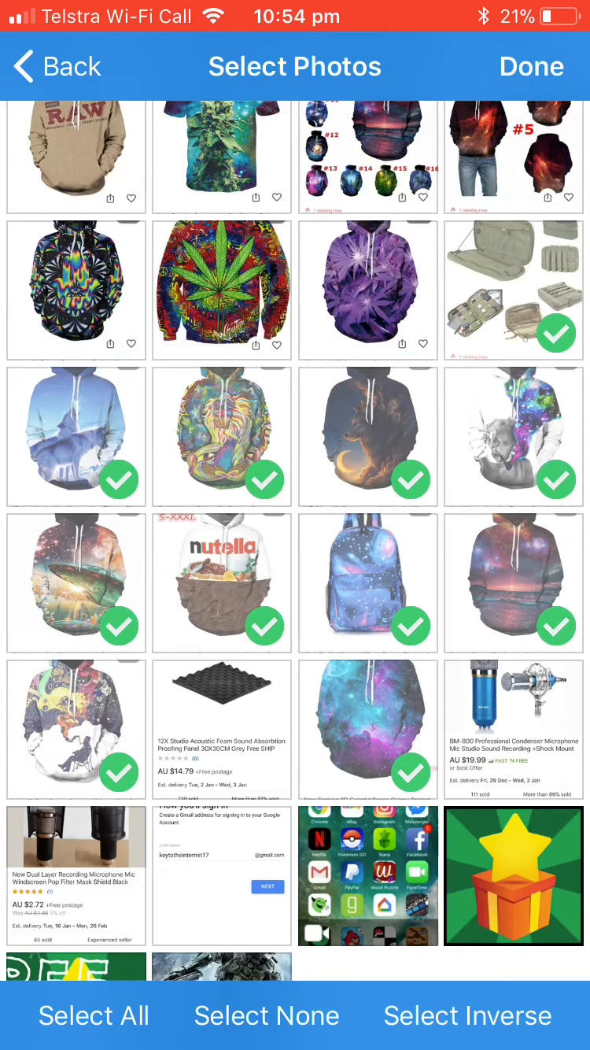
click(532, 66)
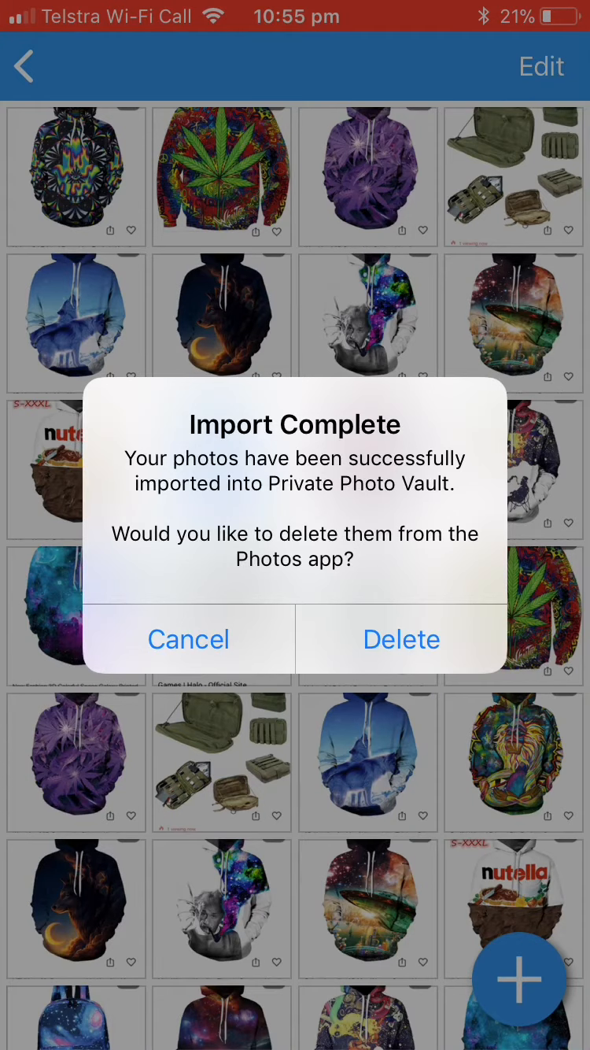
click(189, 640)
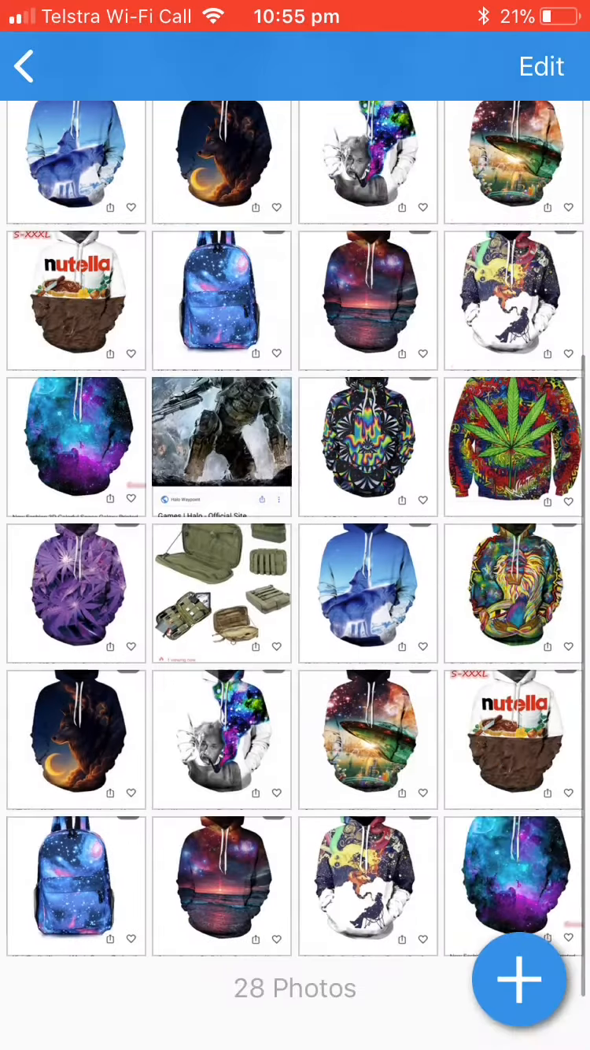
click(23, 66)
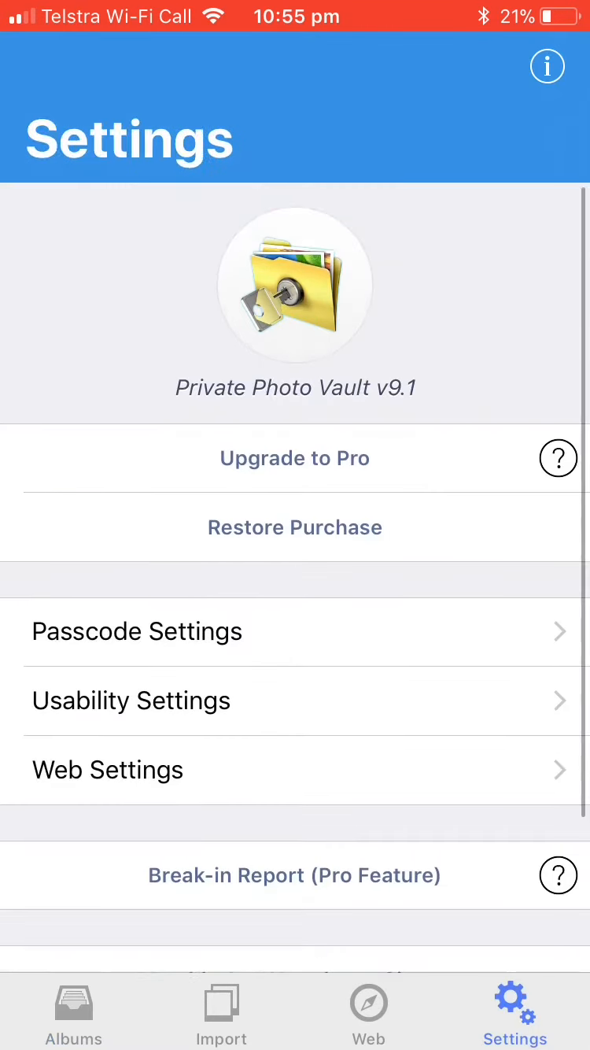
Browse the settings options, switching between Settings and Albums a few times.
scroll(up, 3)
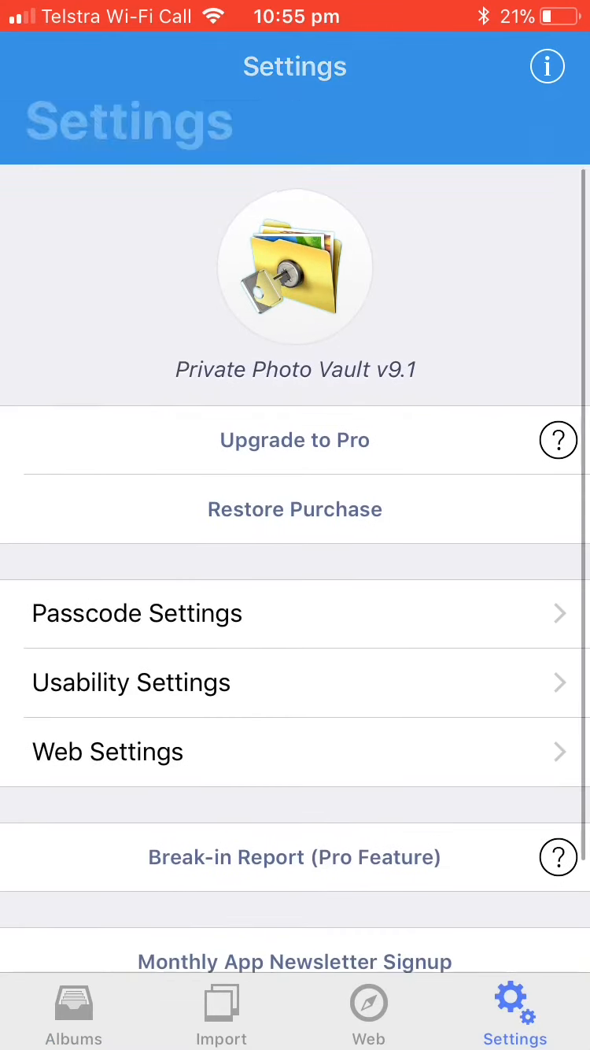
scroll(down, 3)
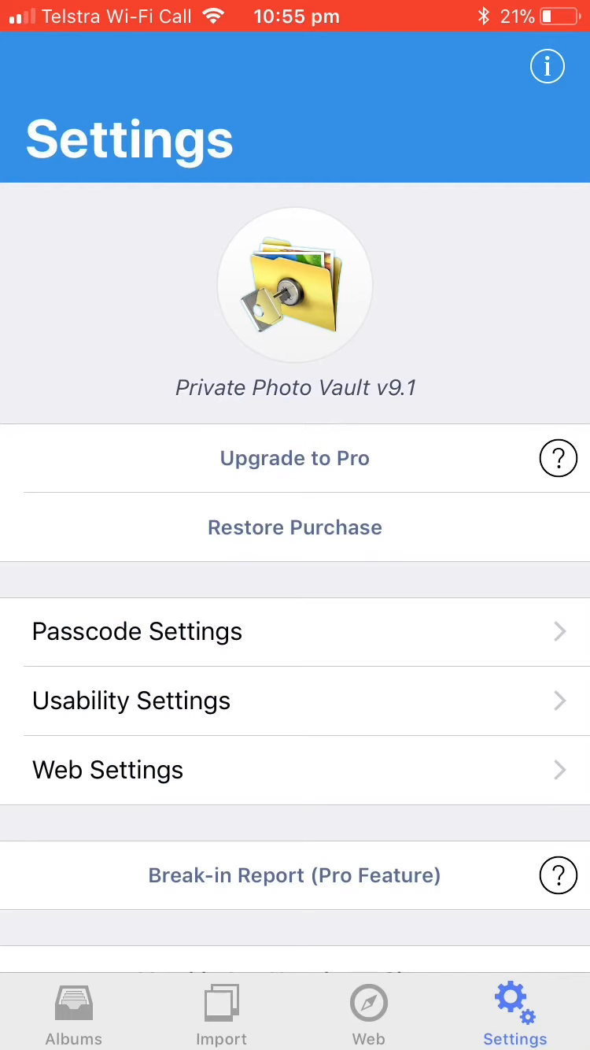
click(72, 1010)
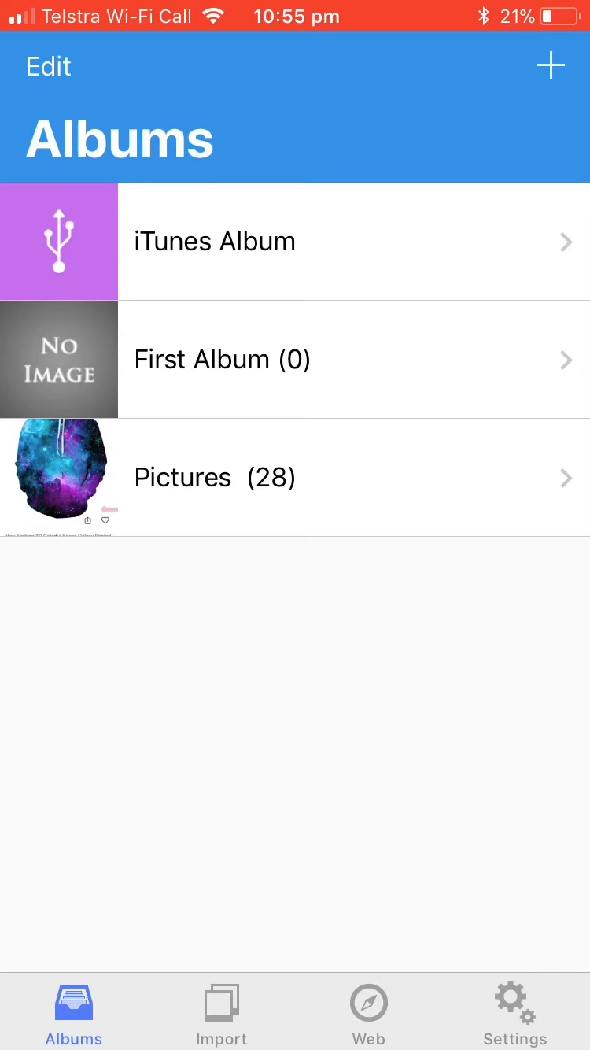
click(513, 1010)
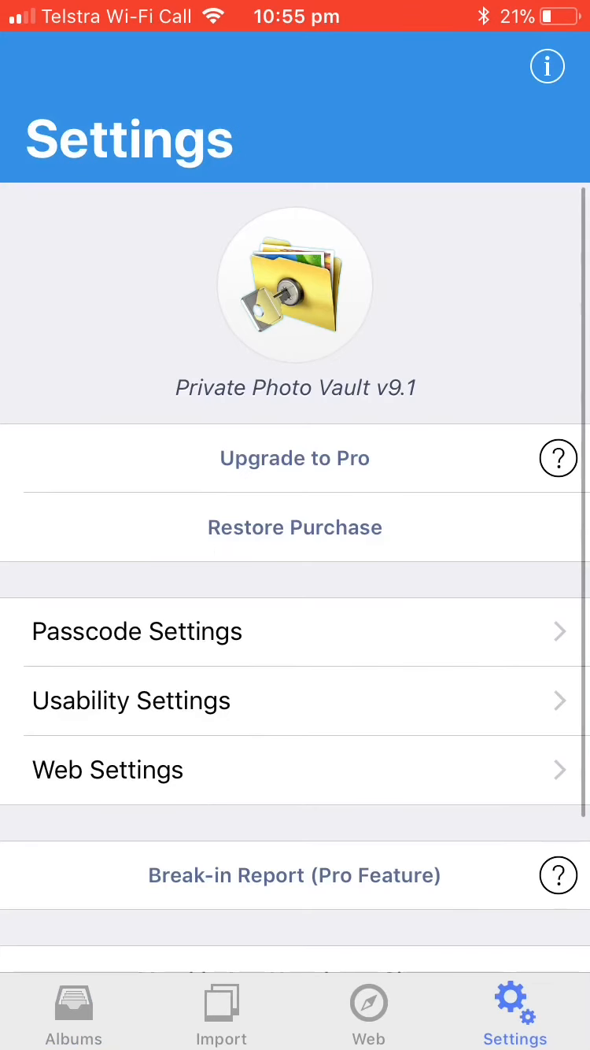
click(73, 1011)
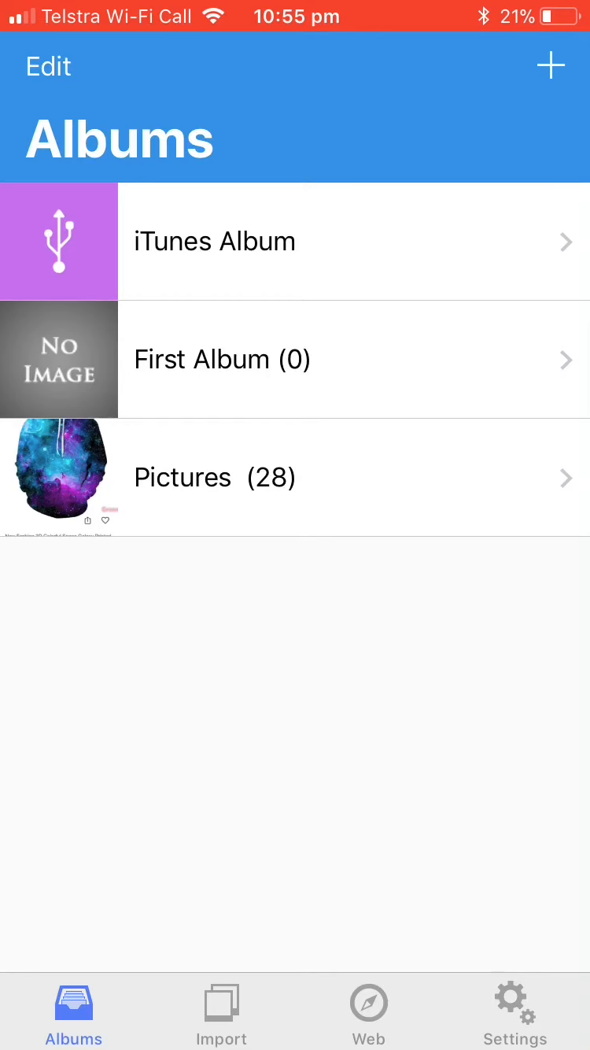
click(515, 1011)
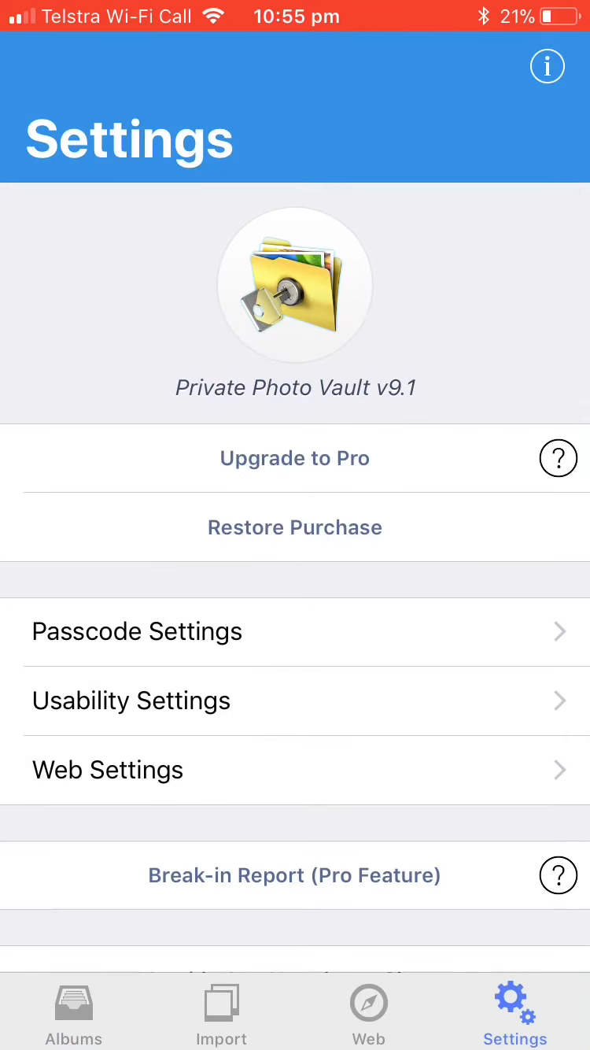
click(135, 629)
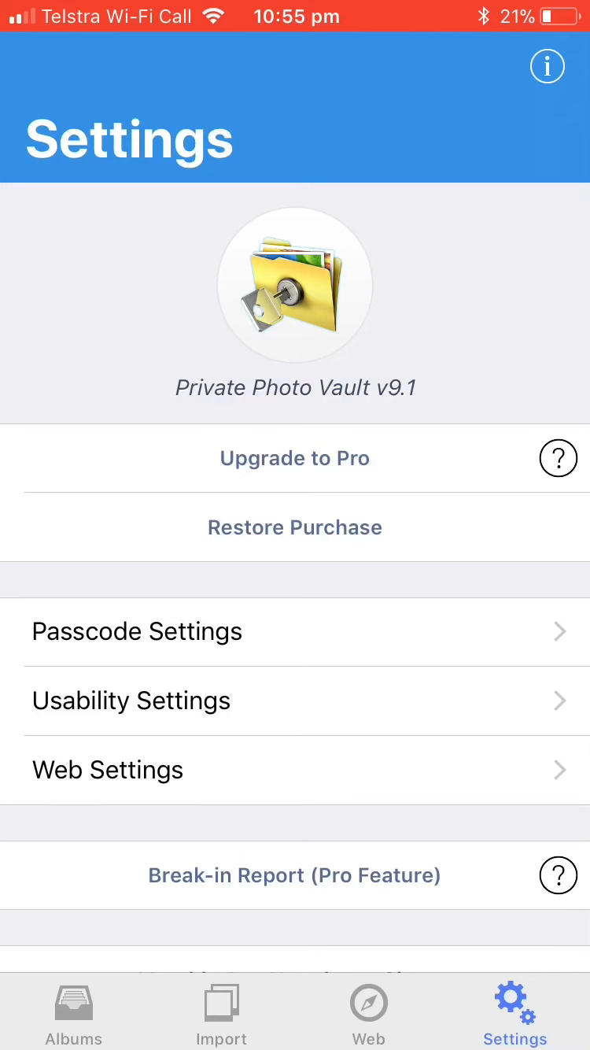
click(137, 630)
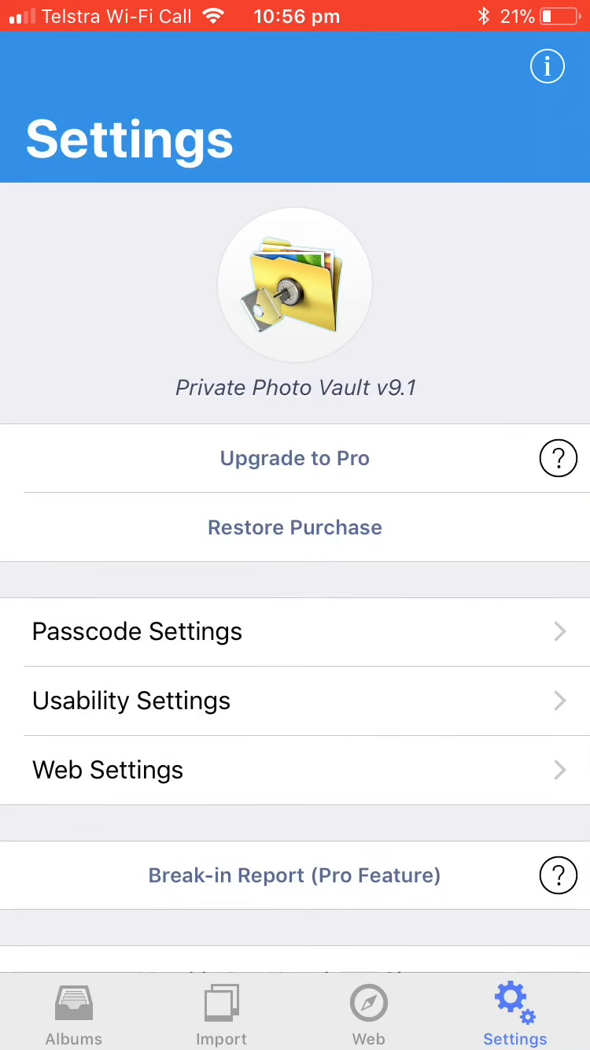
Bring up the Import tab listing photo library, camera and syncing sources.
click(220, 1011)
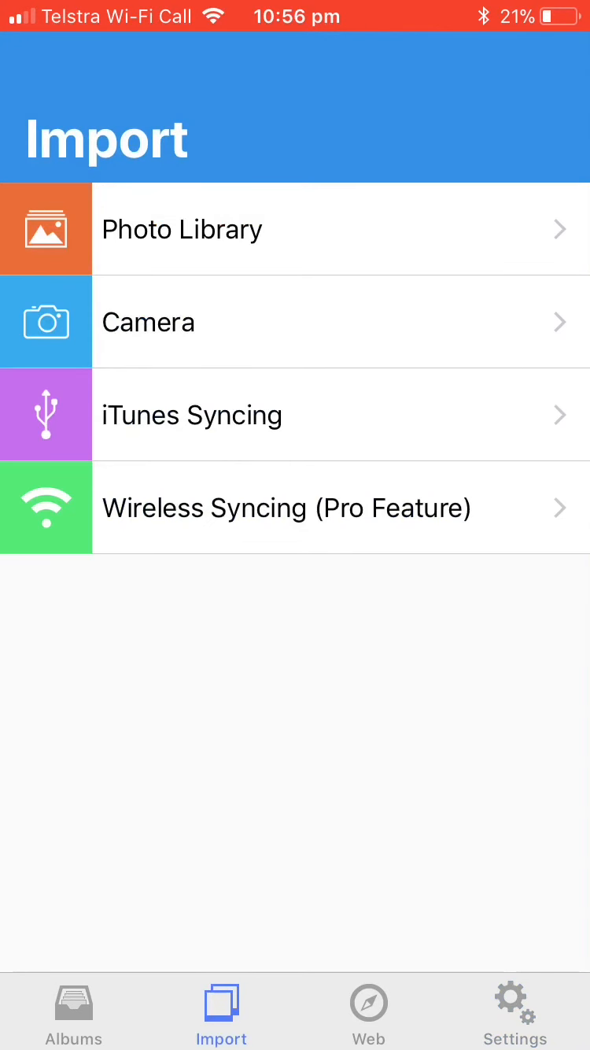
In the Web tab, dismiss the Low Battery alert and open a large Halo 4 armour picture from Google image results for 'halo'.
click(368, 1011)
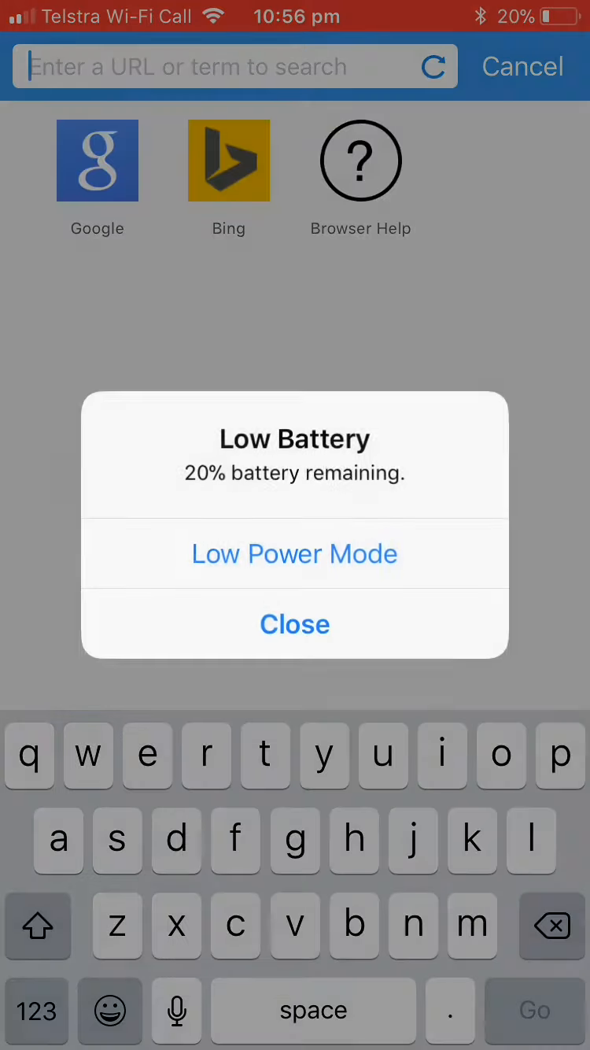
click(296, 624)
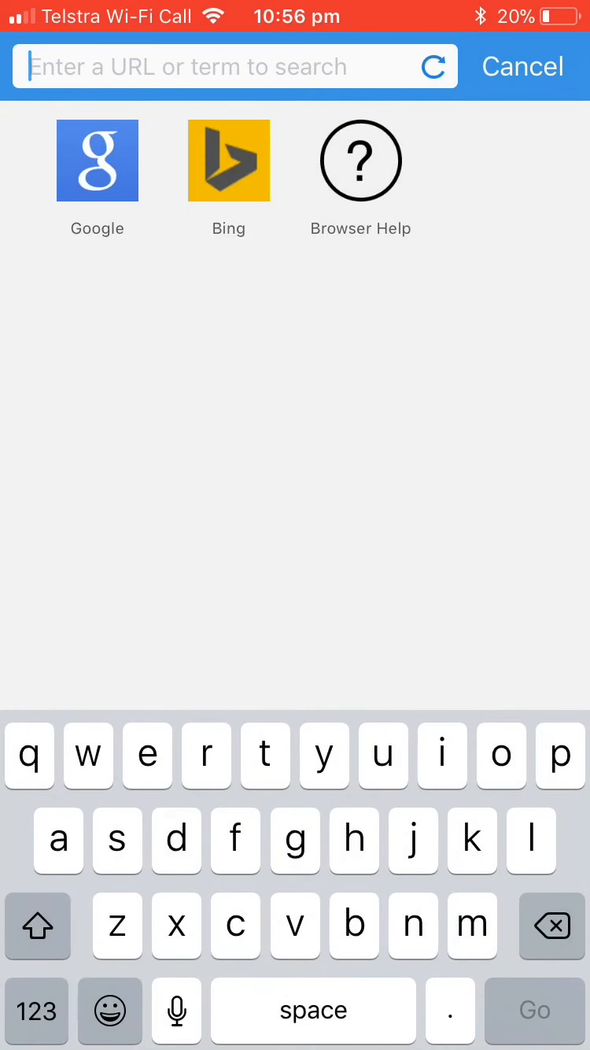
click(98, 160)
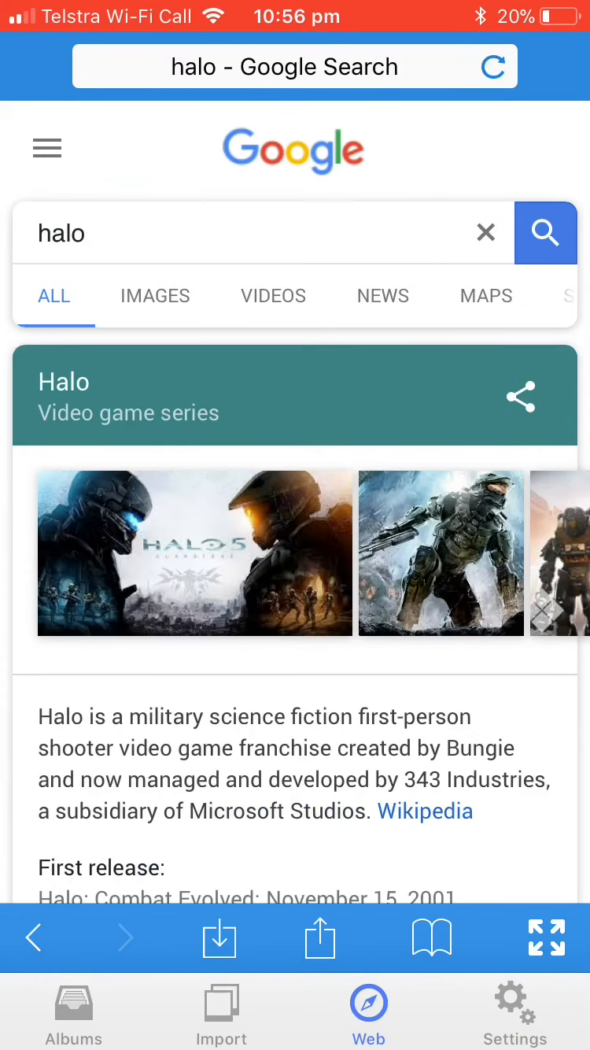
click(155, 296)
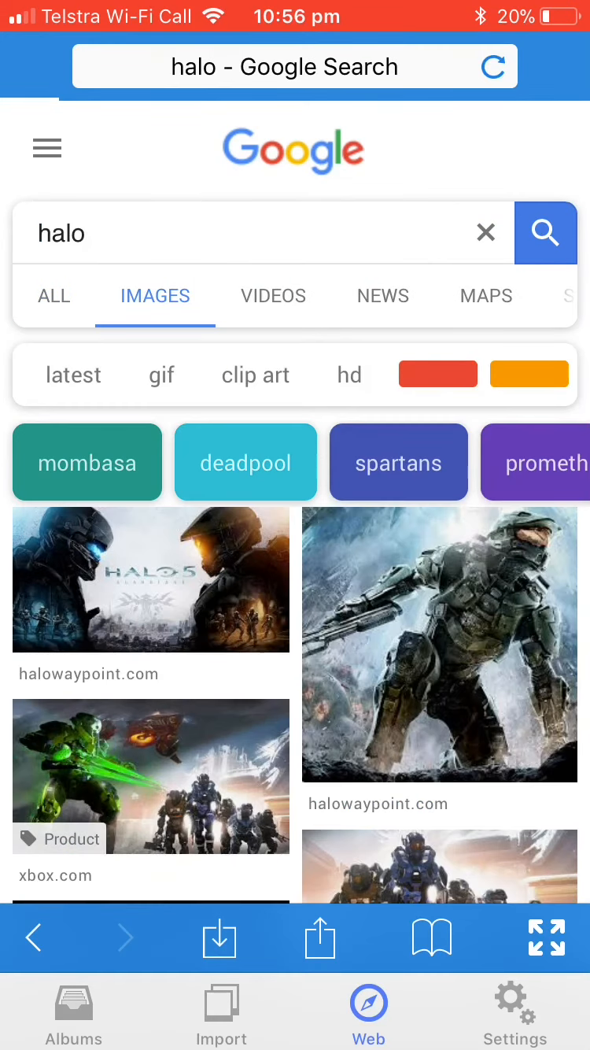
click(439, 646)
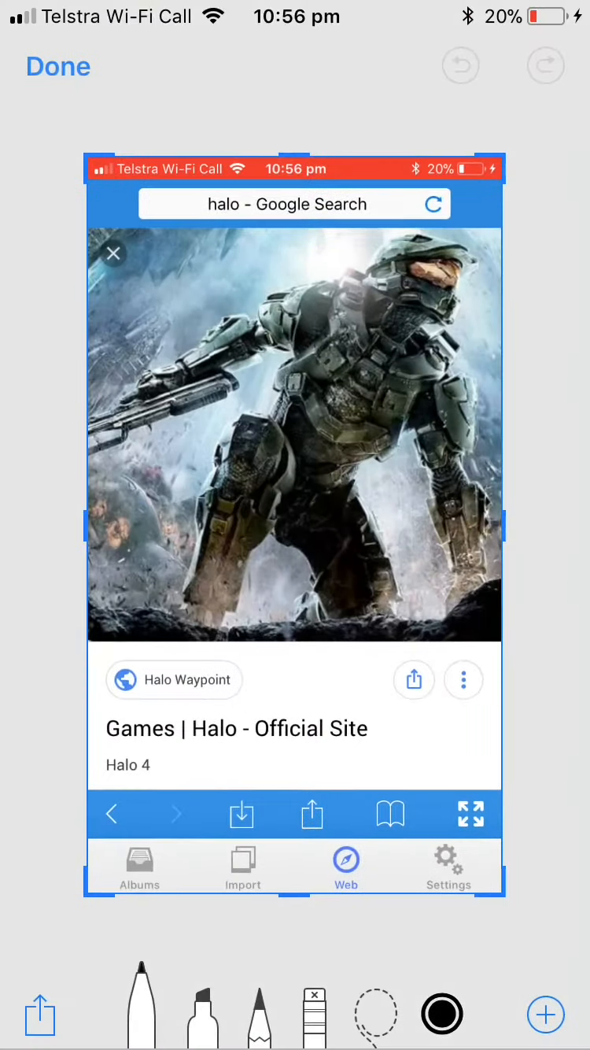
Save the Halo 4 screenshot to Photos and re-enter the vault passcode.
click(469, 814)
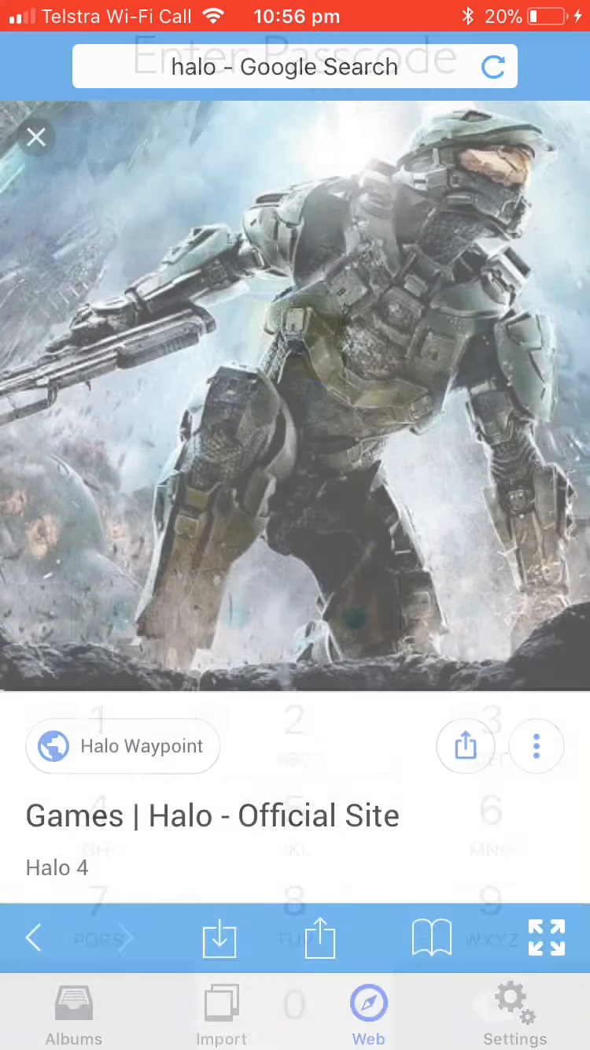
click(72, 1011)
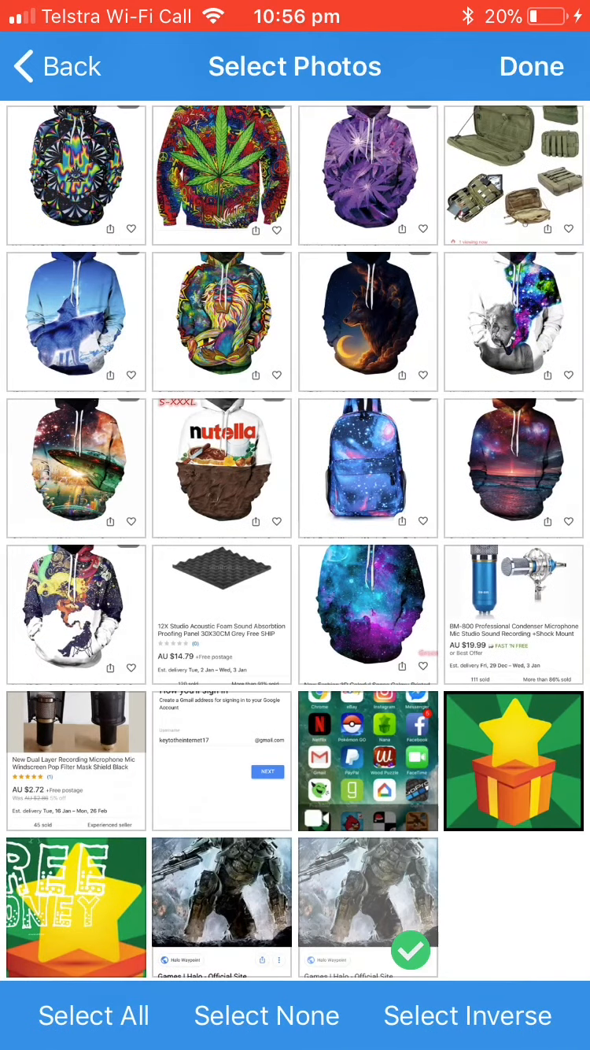
Import the Halo screenshot into Pictures, keeping the original, reaching 29 photos, and return to Albums.
click(532, 66)
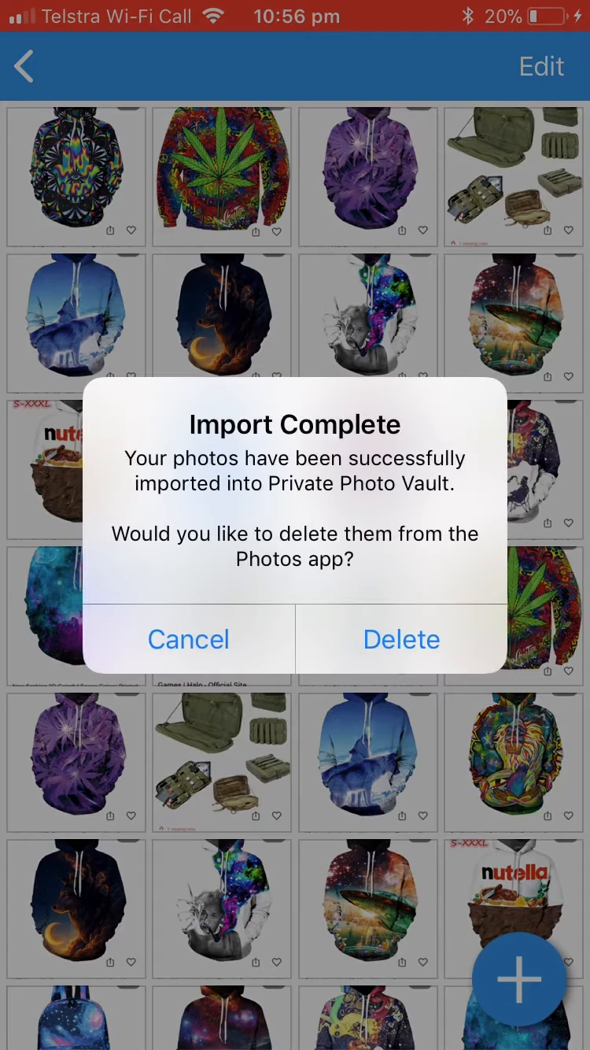
click(189, 639)
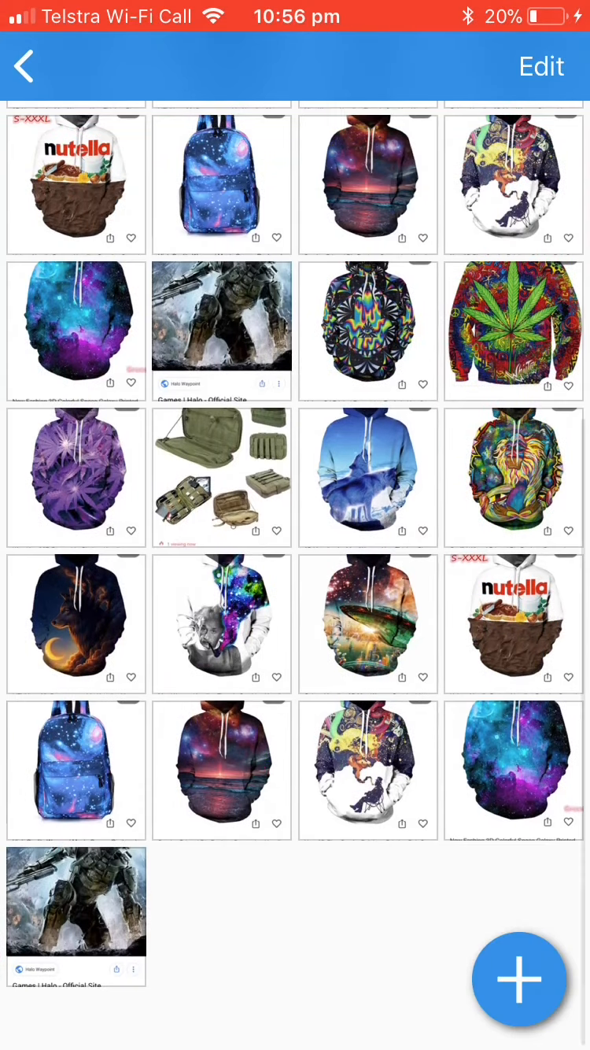
click(76, 916)
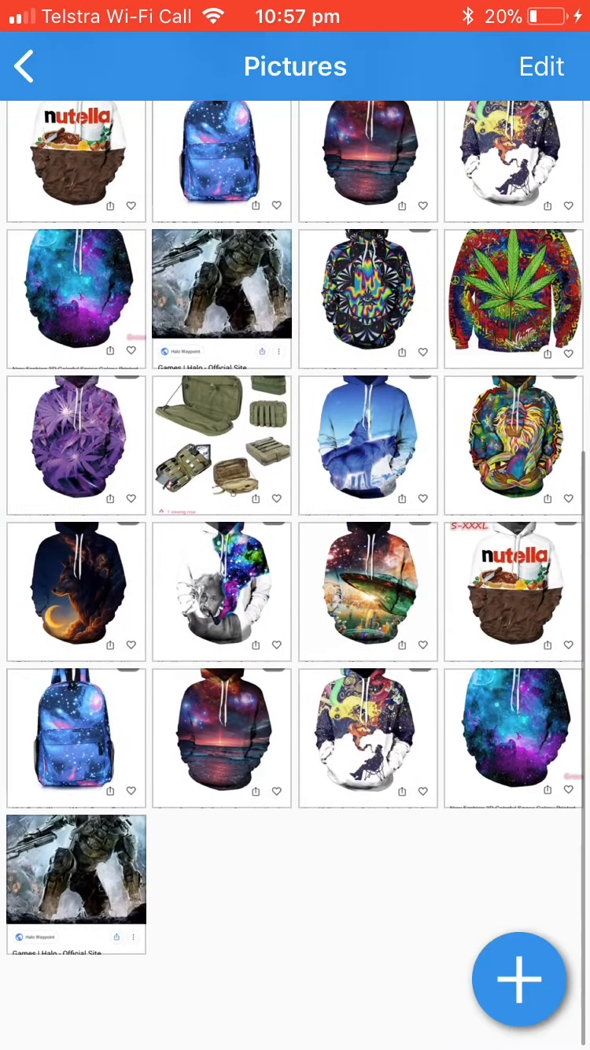
click(24, 66)
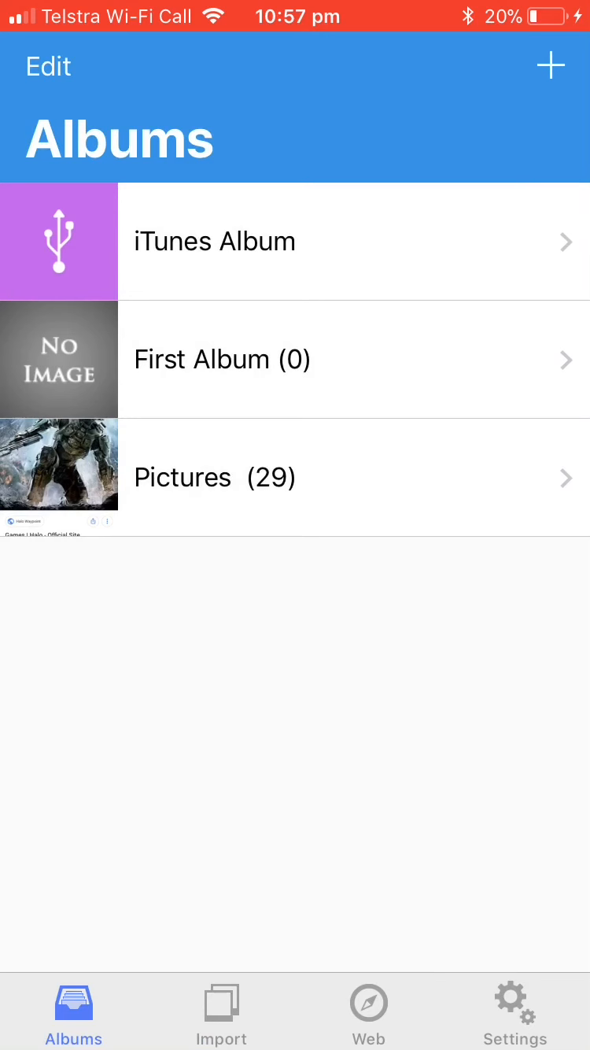
Glance at the Import sources, return to Albums and leave for the home screen.
click(221, 1011)
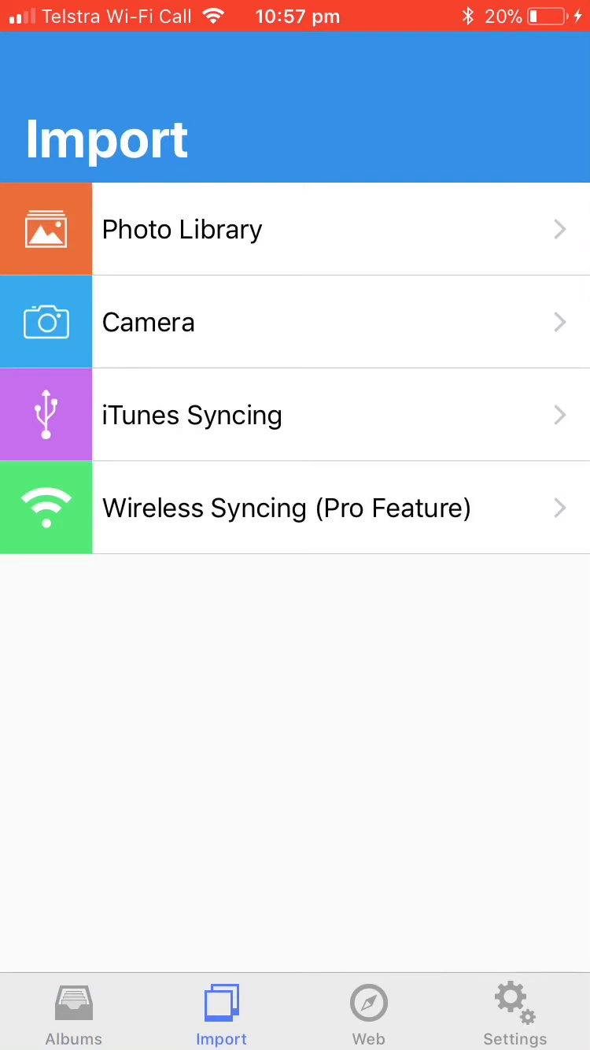
click(73, 1011)
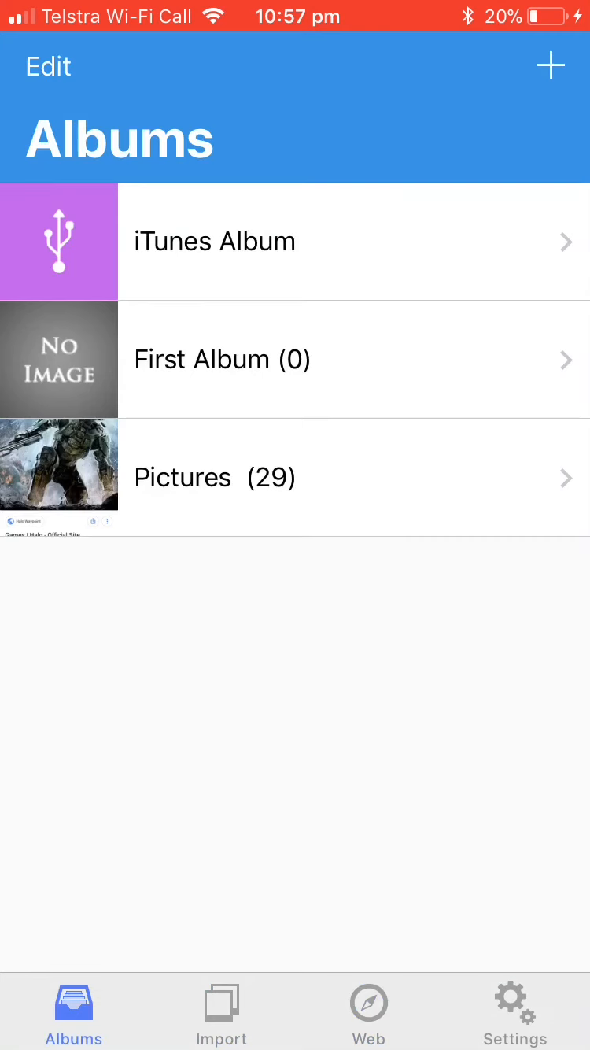
key(home)
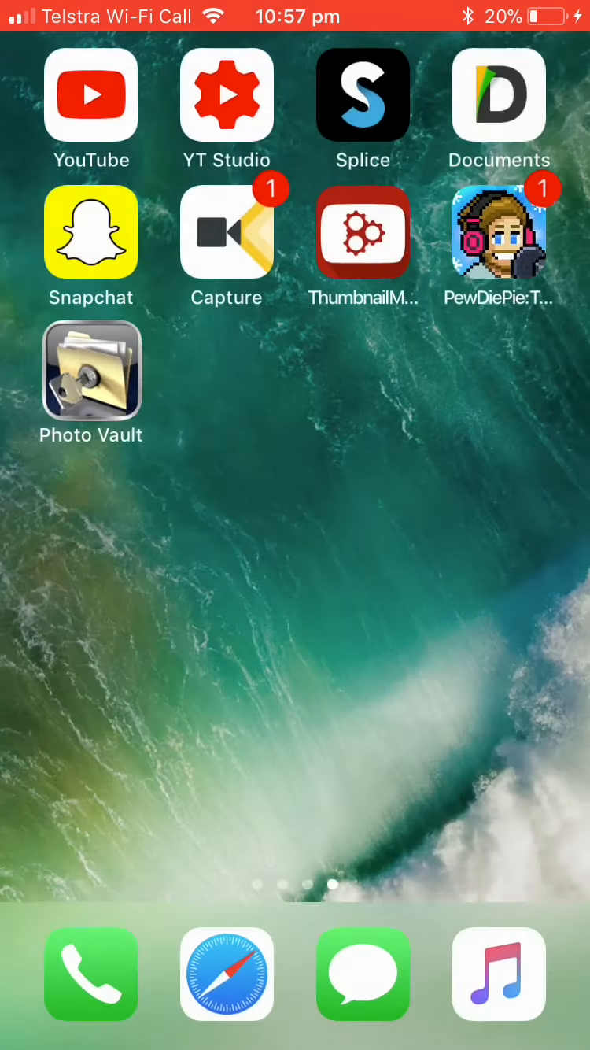